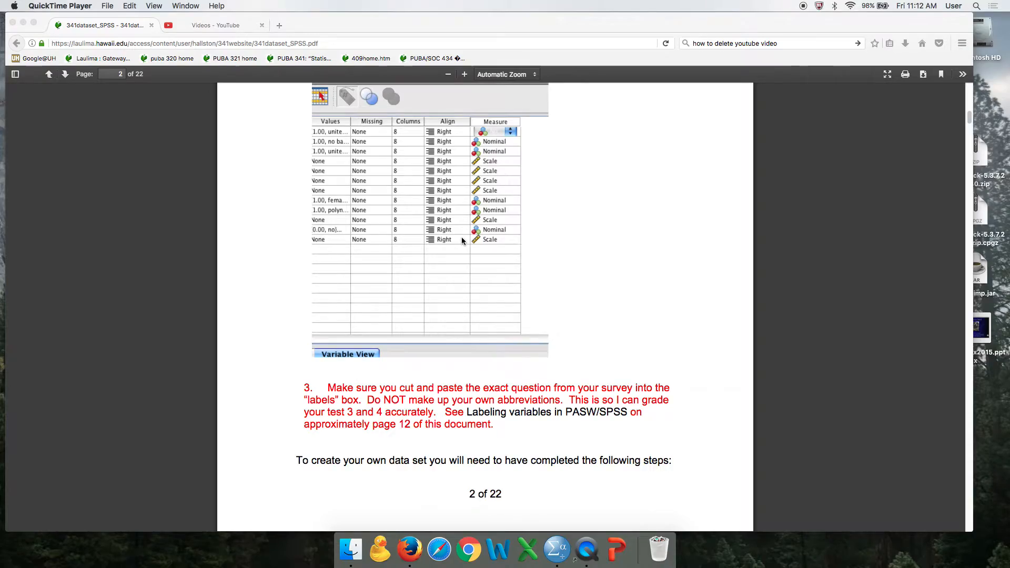
- Read through the 341dataset_SPSS guide, then go back to page 1, 'How to Create a Data Set Using PASW/SPSS'
{"action": "scroll", "scroll_direction": "down", "scroll_amount": 3}
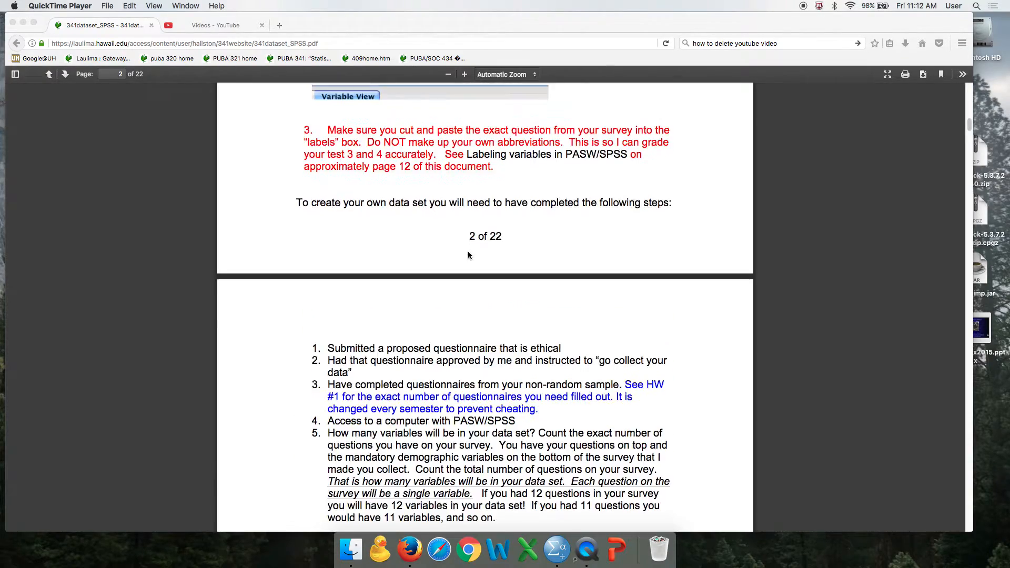
{"action": "scroll", "scroll_direction": "down", "scroll_amount": 3}
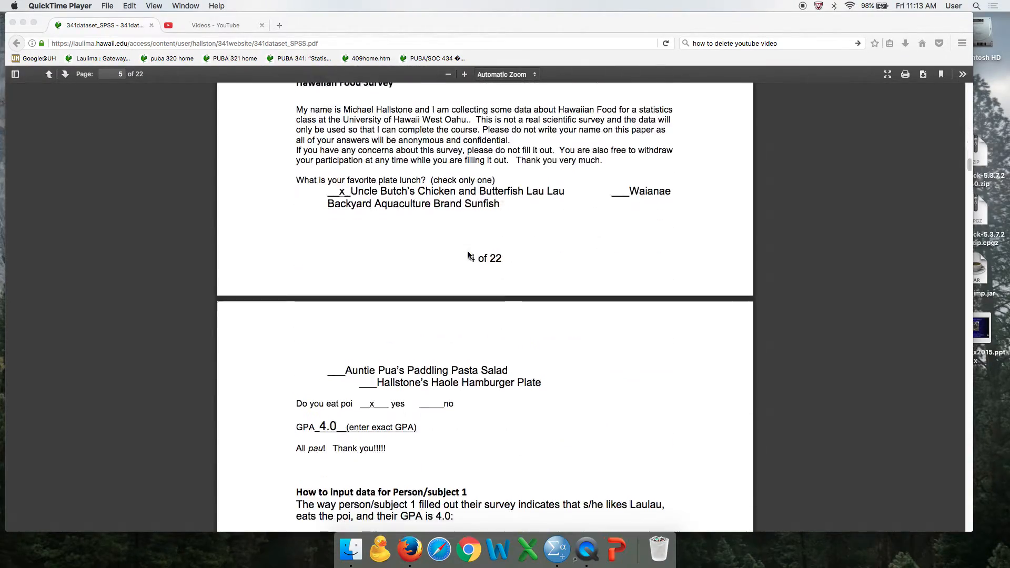
{"action": "scroll", "scroll_direction": "down", "scroll_amount": 3}
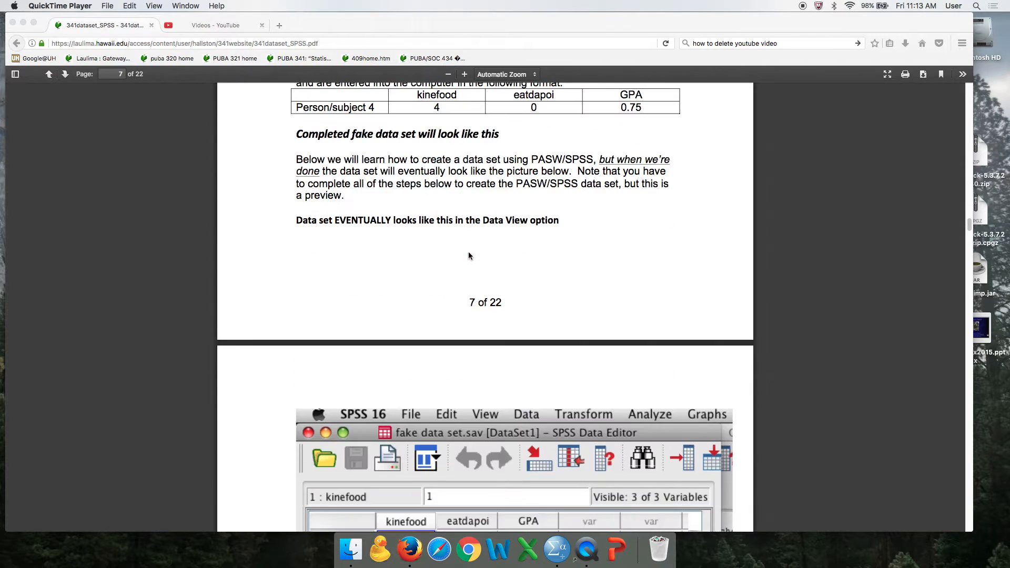
{"action": "scroll", "scroll_direction": "down", "scroll_amount": 3}
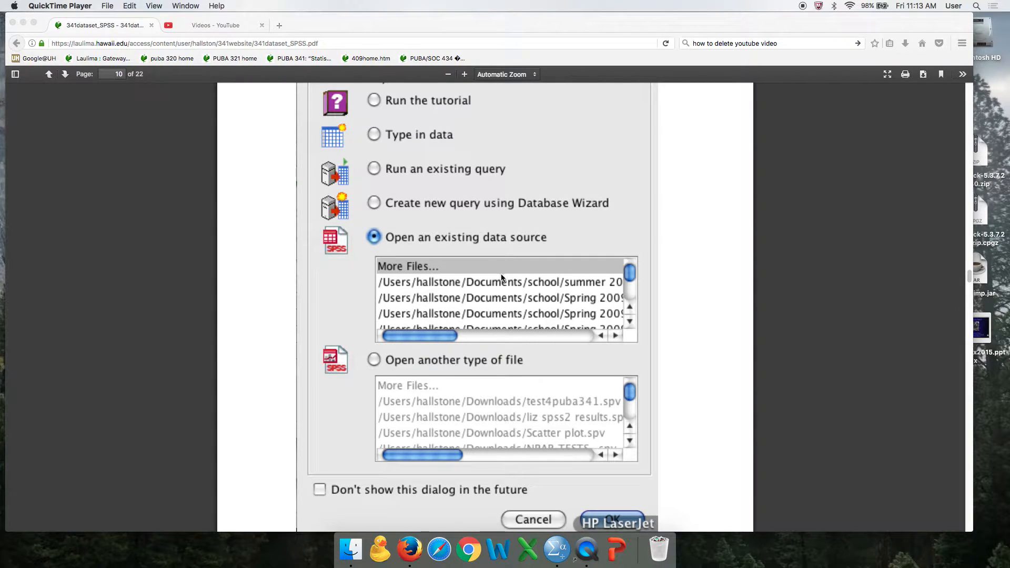
{"action": "mouse_move", "coordinate": [342, 275]}
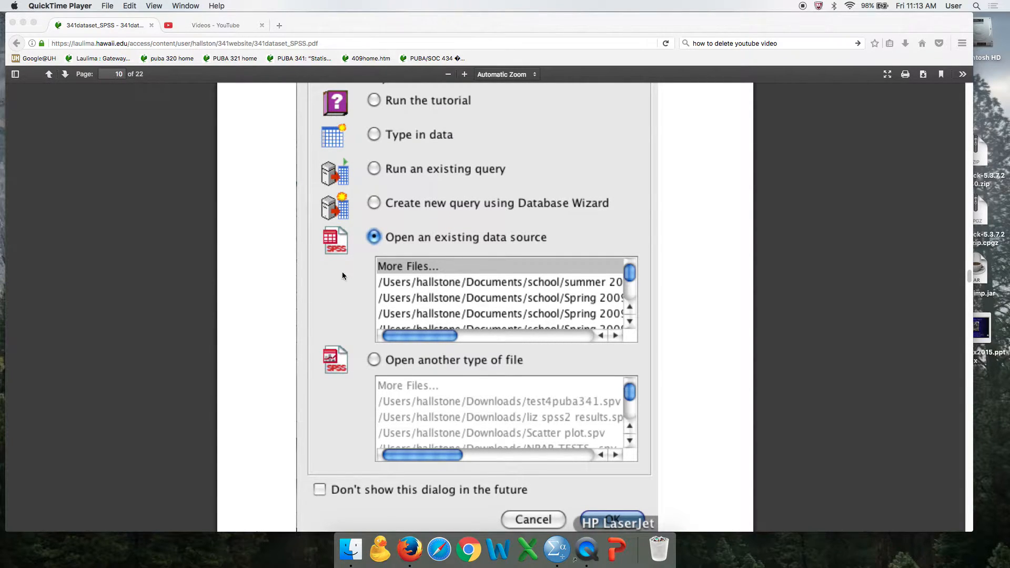
{"action": "scroll", "scroll_direction": "down", "scroll_amount": 3}
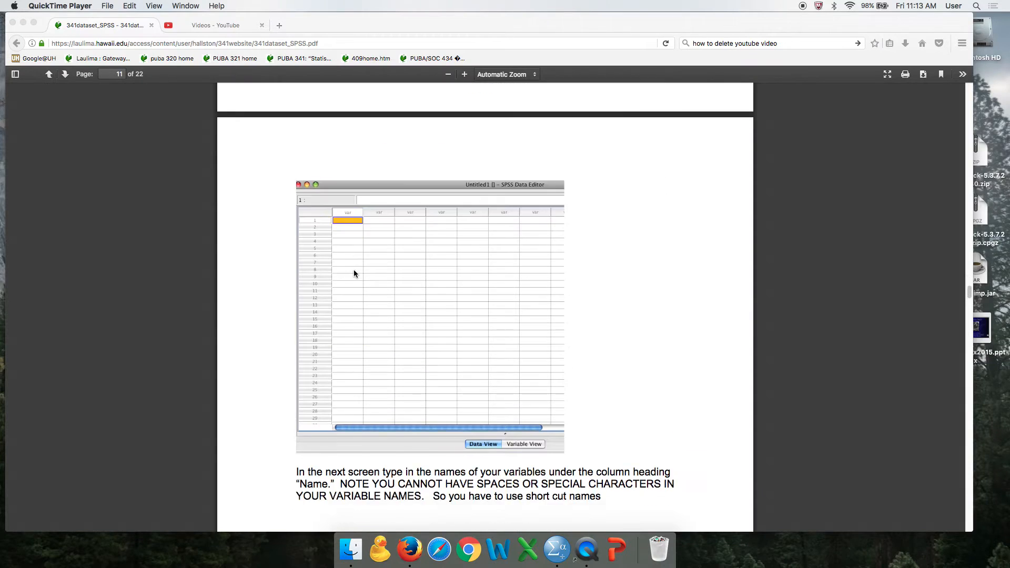
{"action": "scroll", "scroll_direction": "down", "scroll_amount": 3}
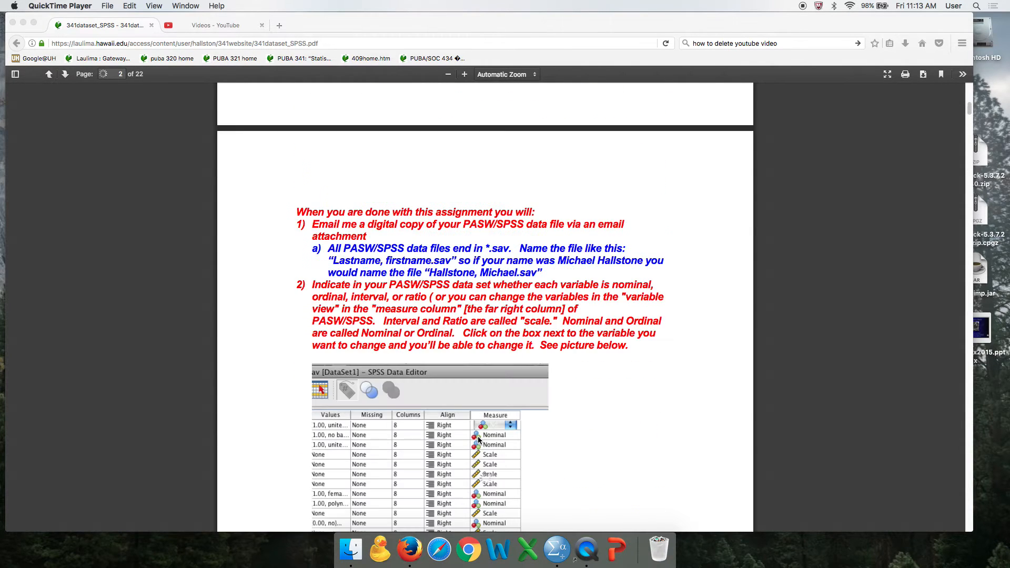
{"action": "left_click", "coordinate": [49, 74]}
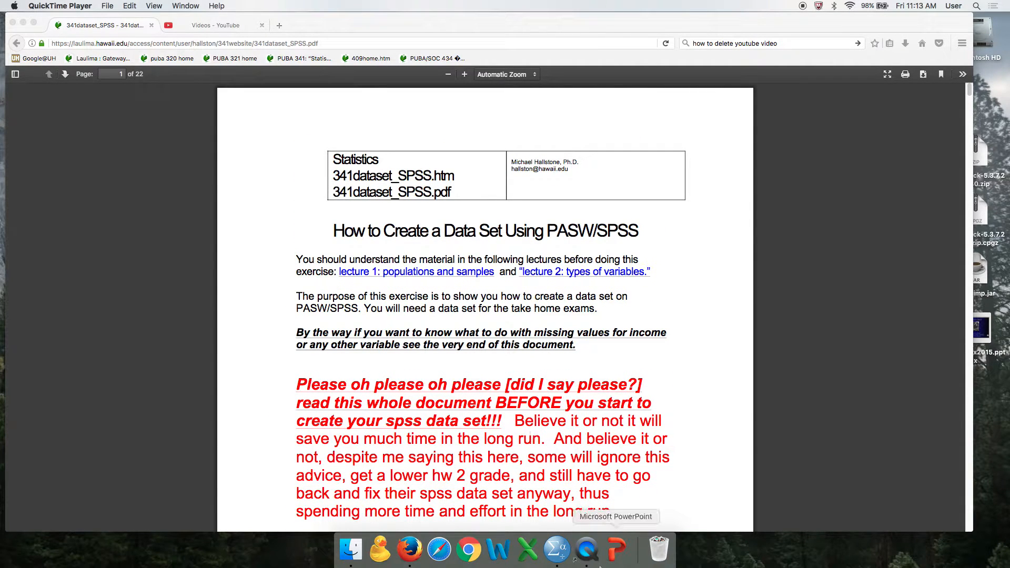
{"action": "mouse_move", "coordinate": [585, 551]}
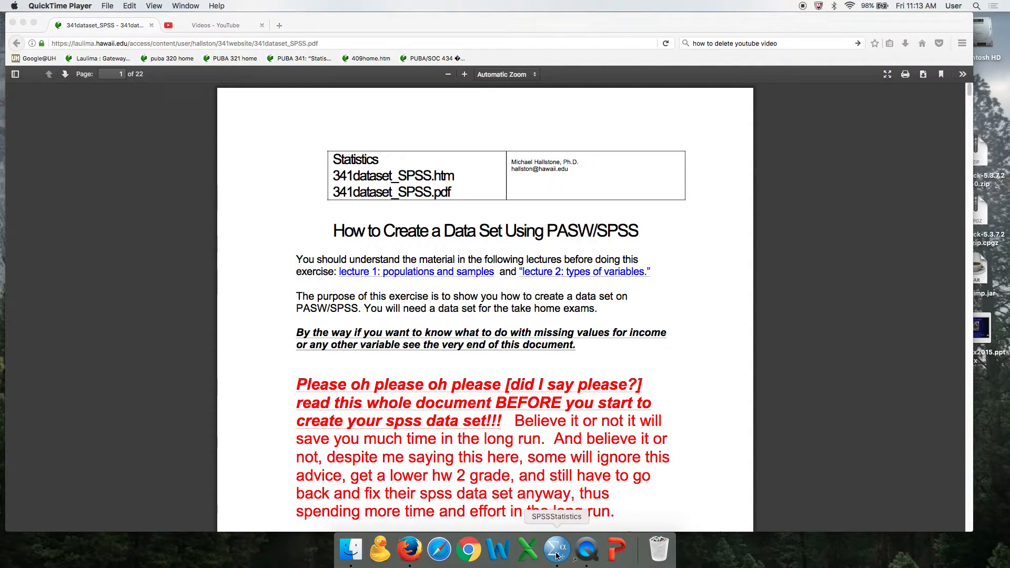
- Switch to SPSS, decline exiting, and open a blank Untitled2 data set via File > New > Data
{"action": "left_click", "coordinate": [556, 550]}
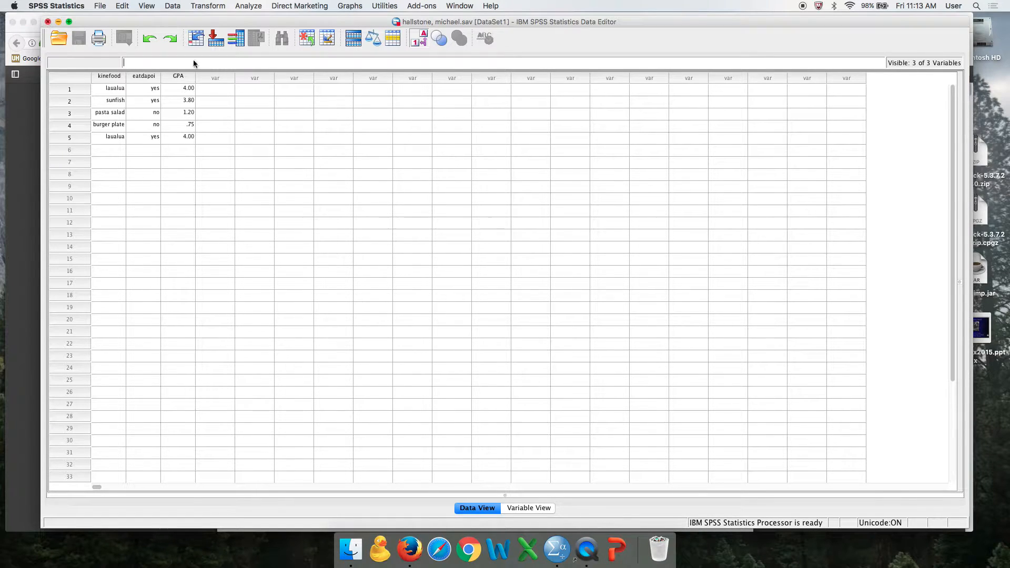
{"action": "left_click", "coordinate": [47, 21]}
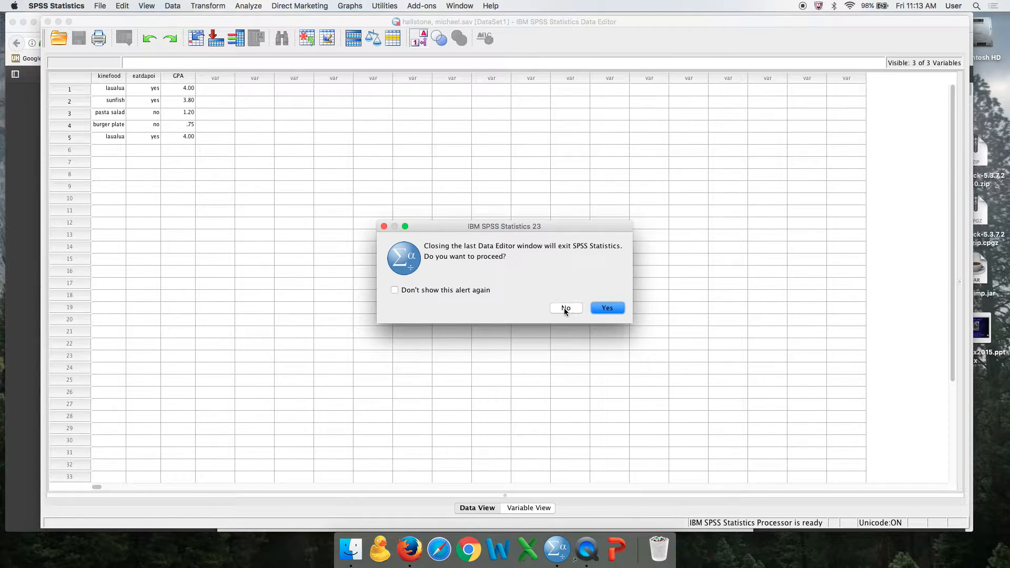
{"action": "left_click", "coordinate": [565, 308]}
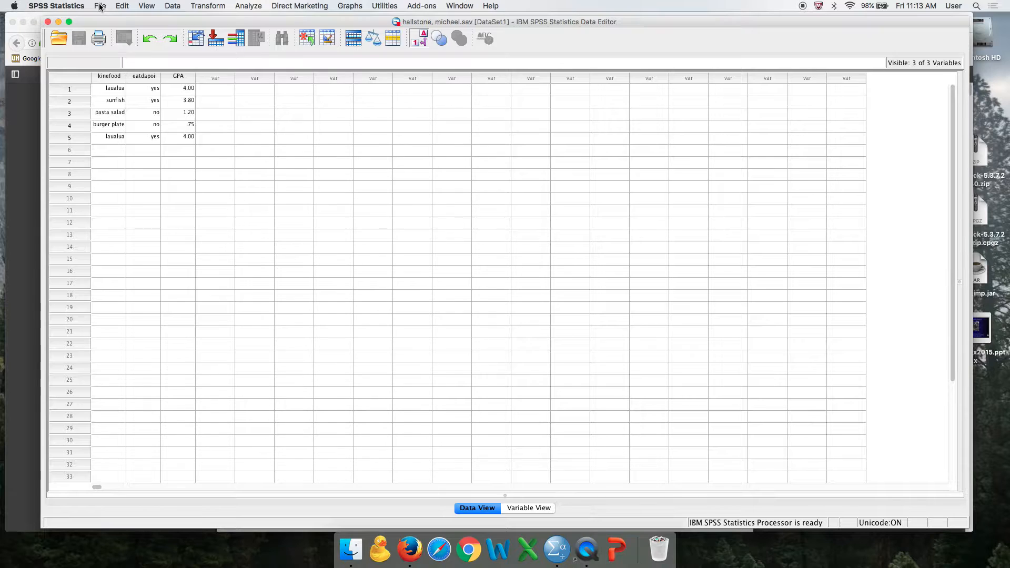
{"action": "left_click", "coordinate": [100, 6]}
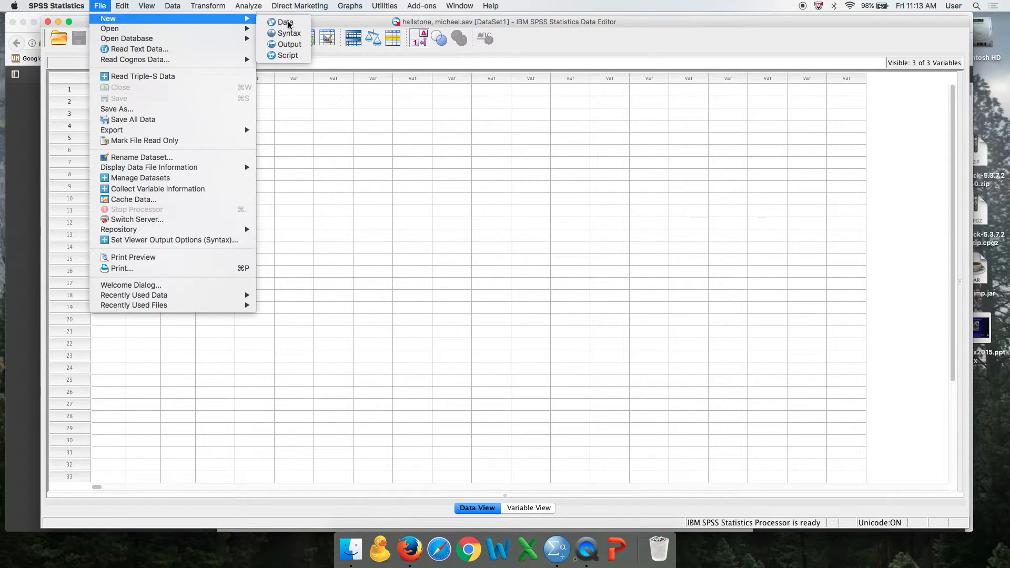
{"action": "left_click", "coordinate": [285, 22]}
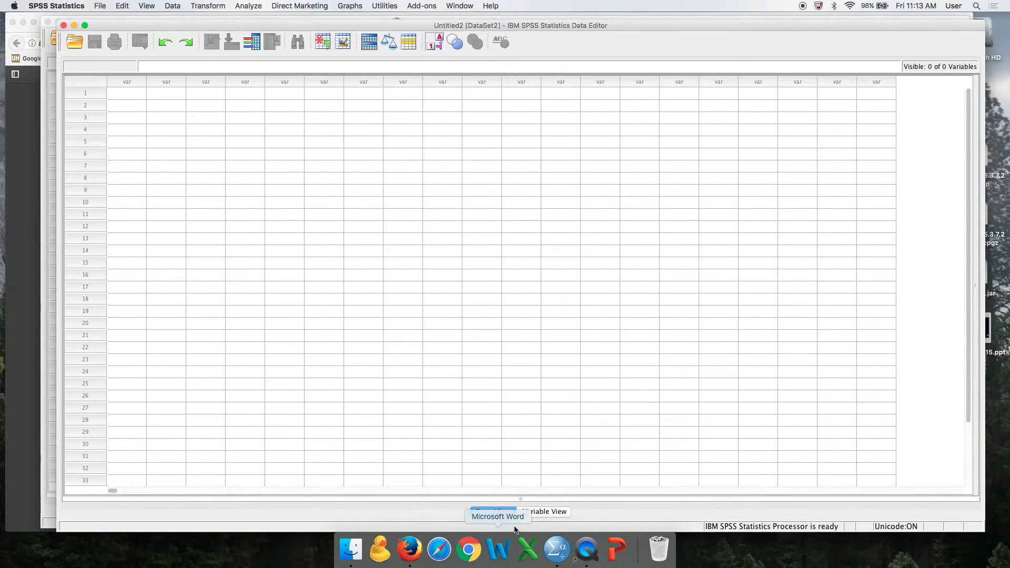
- In Variable View, name the first variable 'kin' as a default numeric variable
{"action": "left_click", "coordinate": [542, 511]}
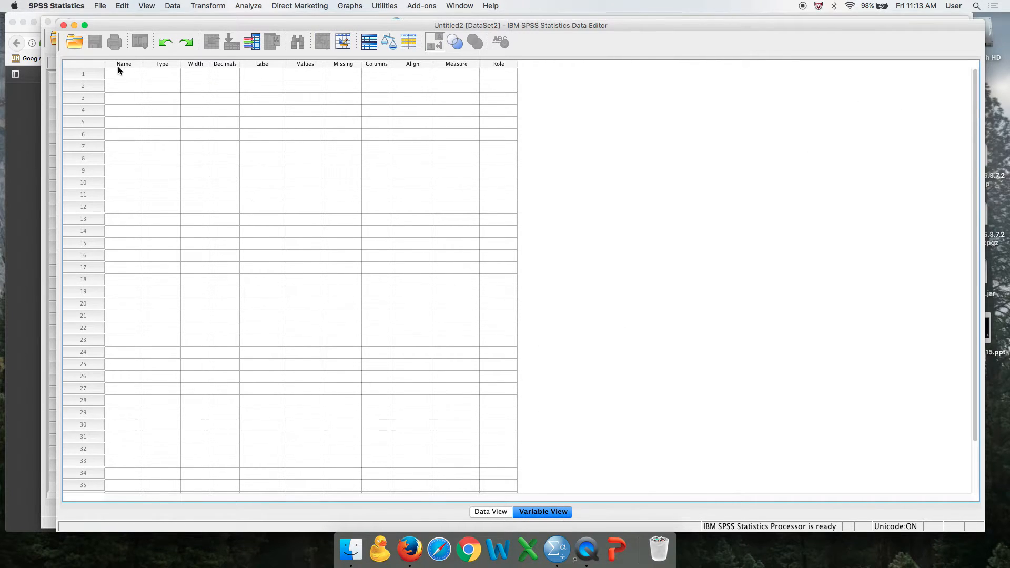
{"action": "left_click", "coordinate": [124, 74]}
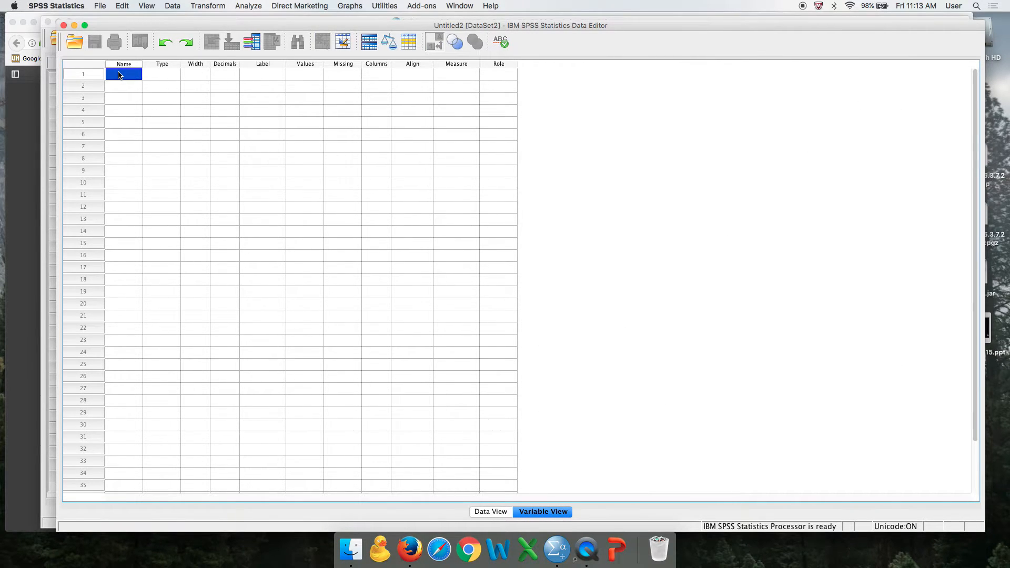
{"action": "type", "text": "kin"}
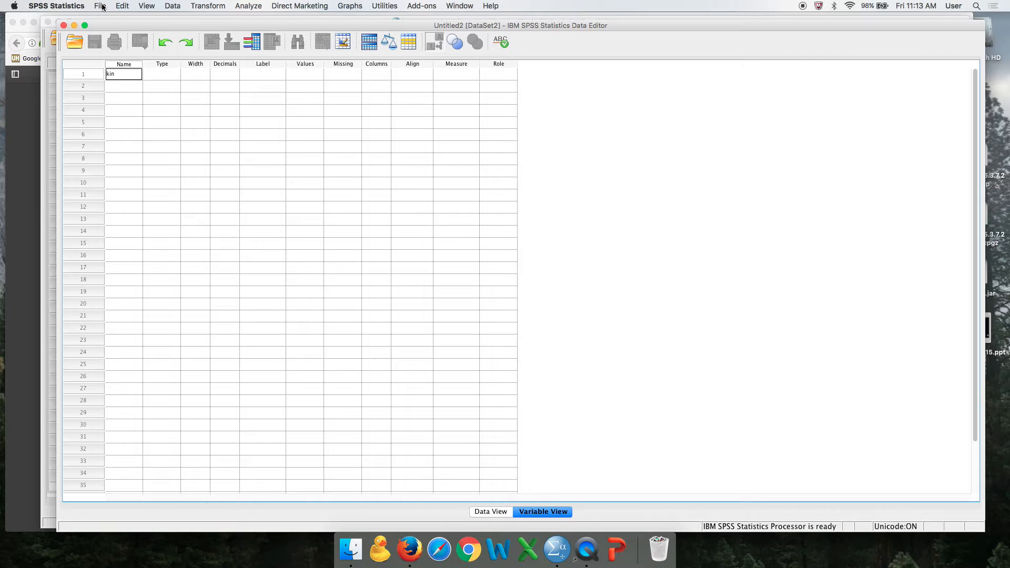
{"action": "left_click", "coordinate": [100, 6]}
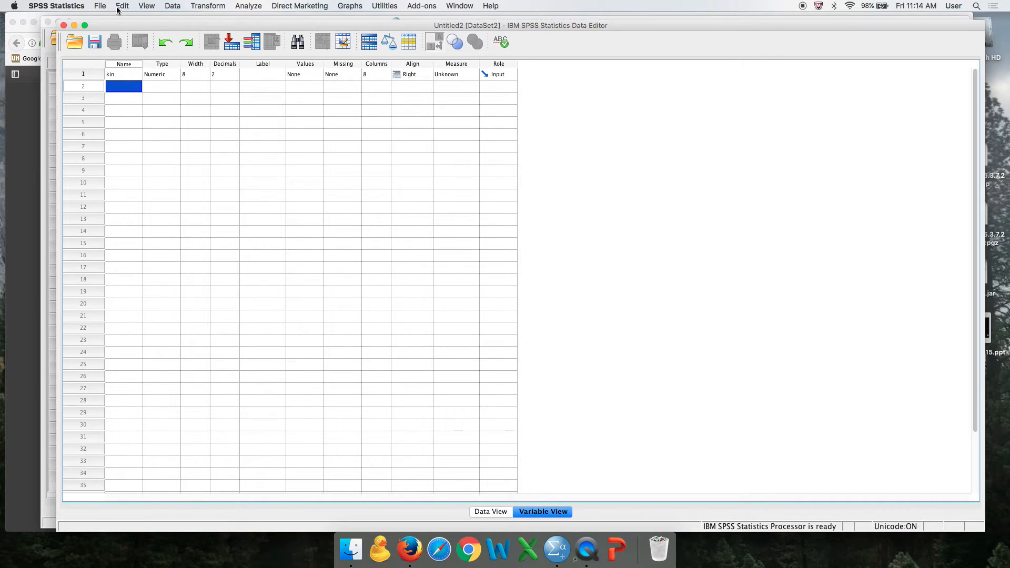
- Save the data set as 'hallstone, michael.sav' in the User folder, replacing the existing file
{"action": "left_click", "coordinate": [100, 6]}
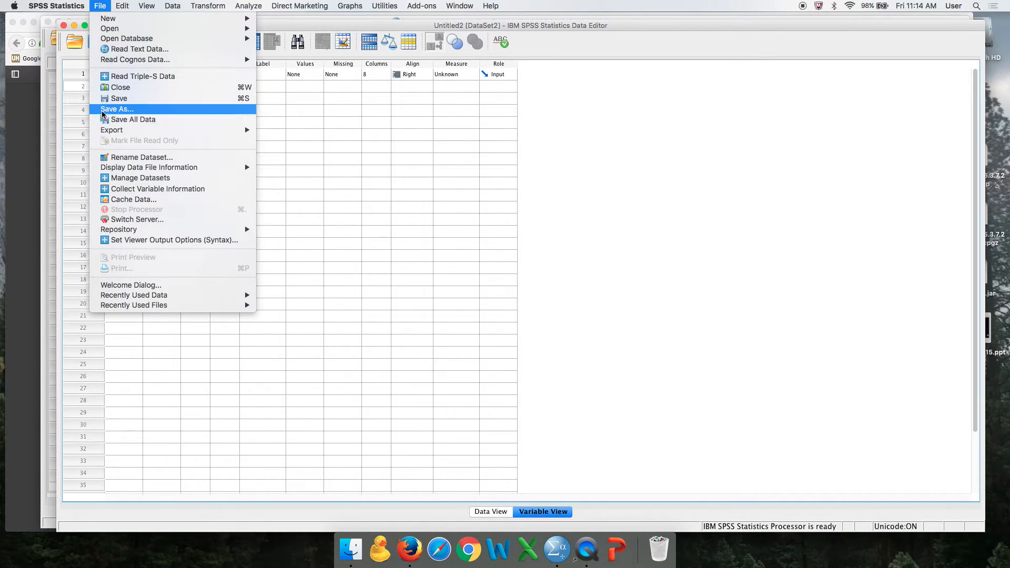
{"action": "left_click", "coordinate": [118, 109]}
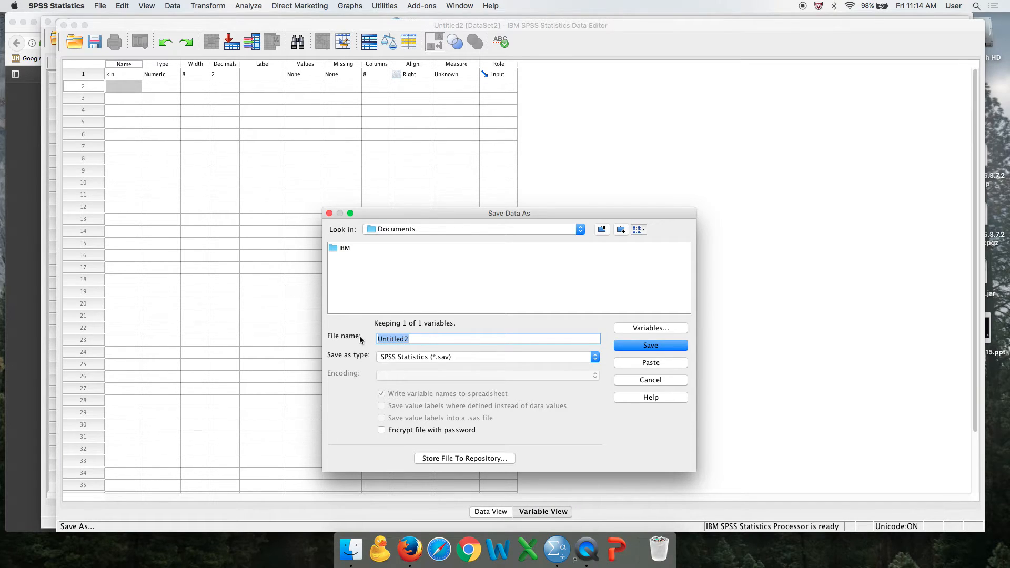
{"action": "type", "text": "hallstone, michael"}
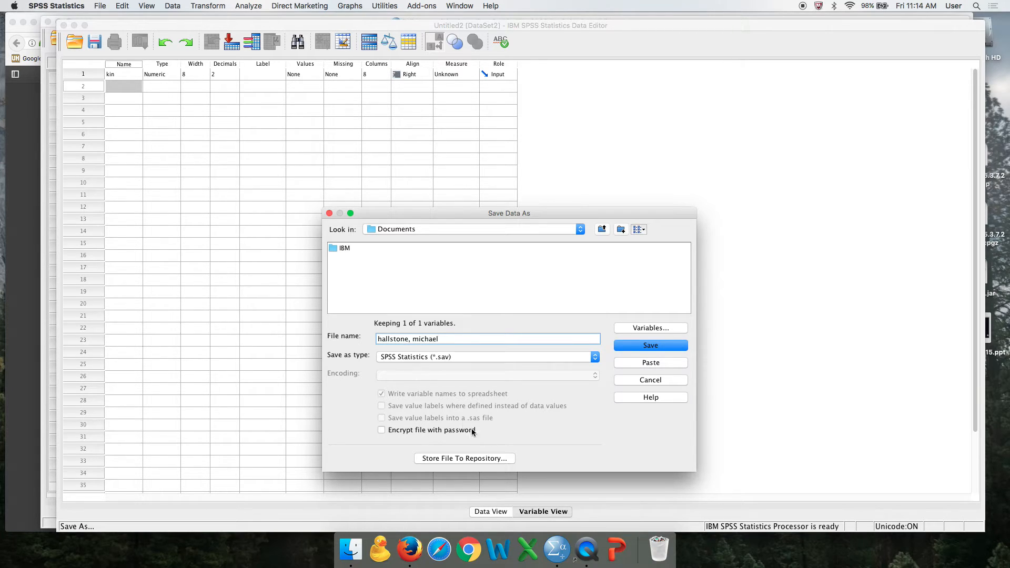
{"action": "left_click", "coordinate": [472, 229]}
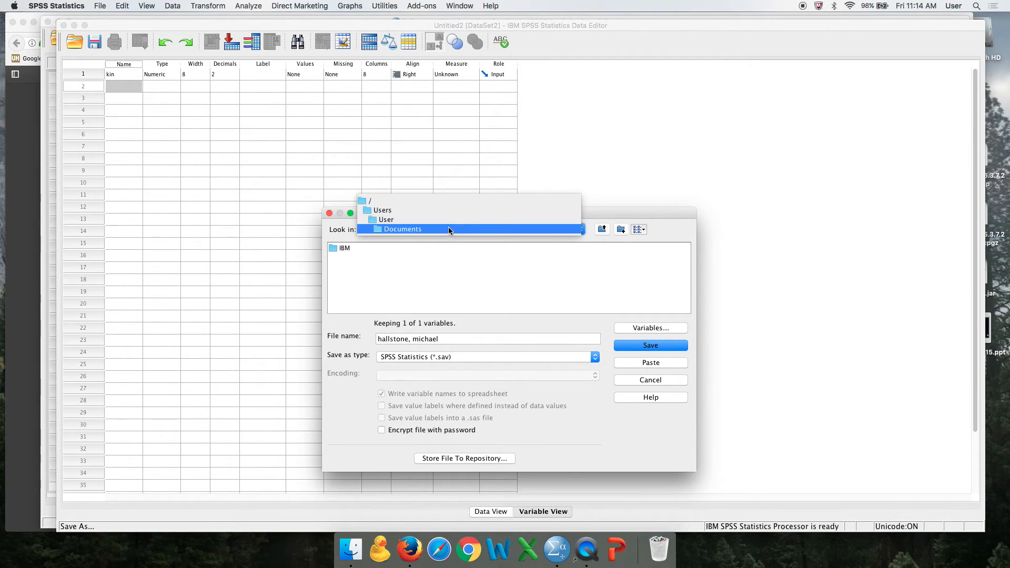
{"action": "left_click", "coordinate": [386, 219]}
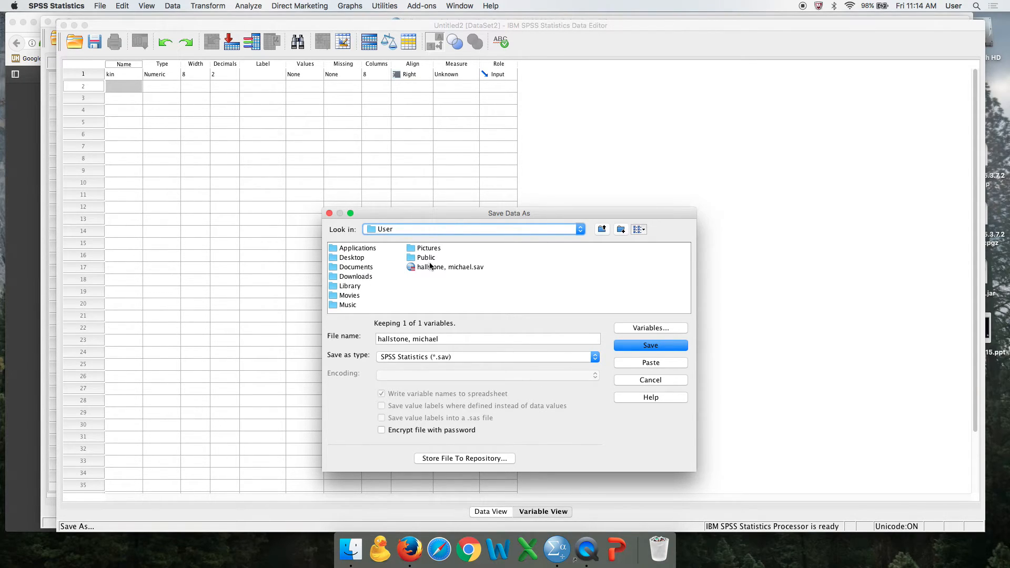
{"action": "left_click", "coordinate": [450, 266]}
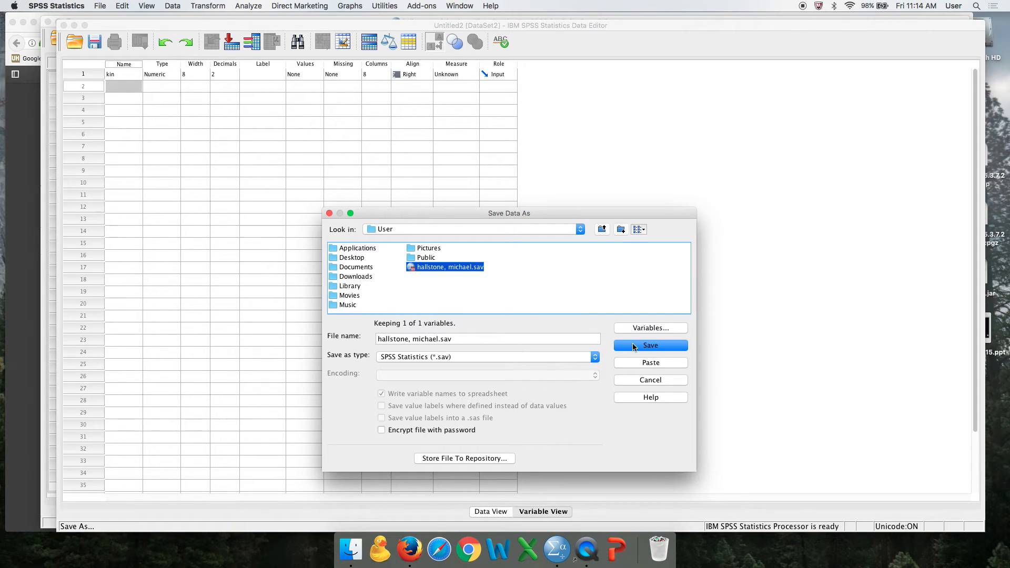
{"action": "left_click", "coordinate": [650, 345]}
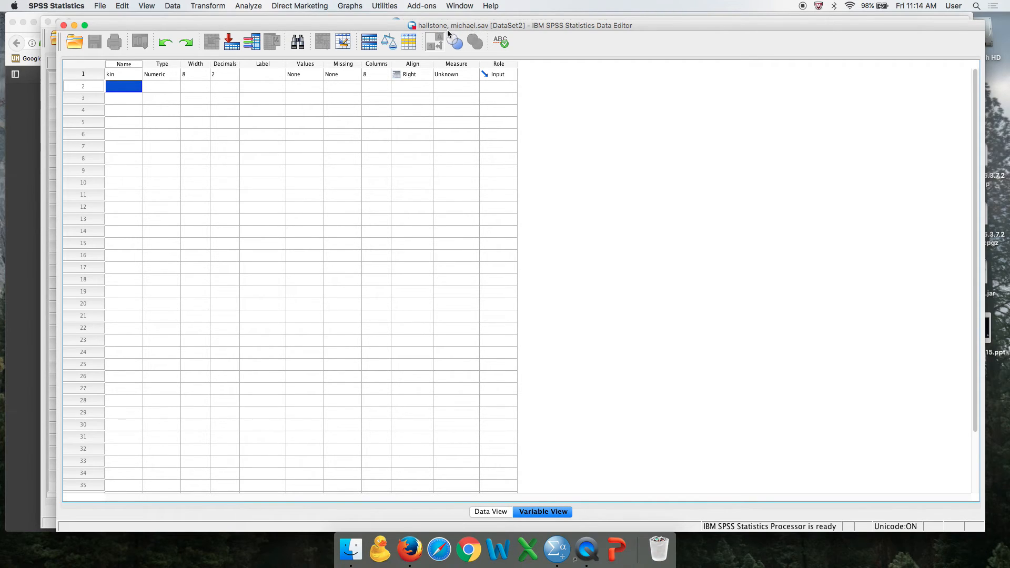
{"action": "mouse_move", "coordinate": [201, 123]}
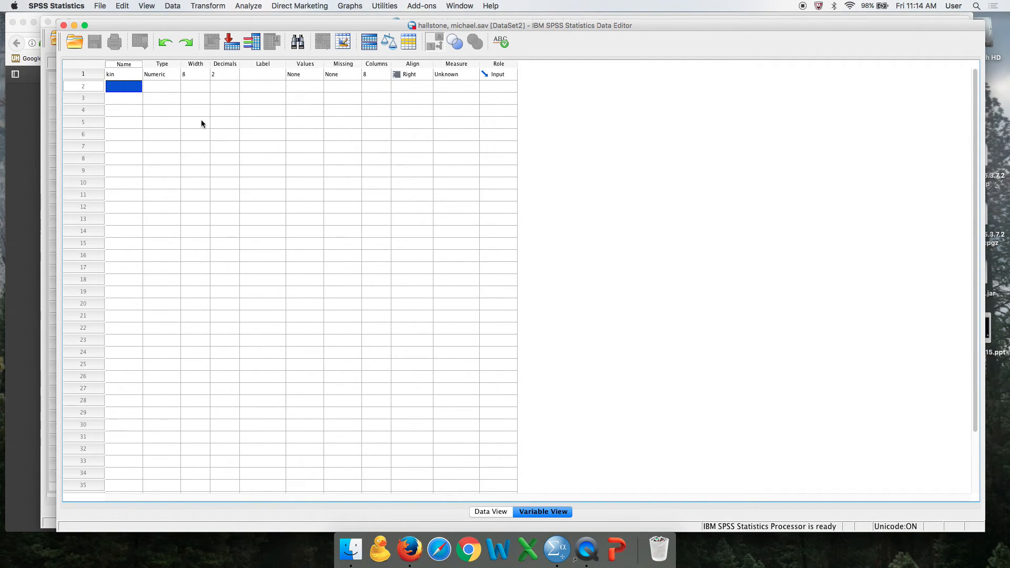
{"action": "mouse_move", "coordinate": [798, 17]}
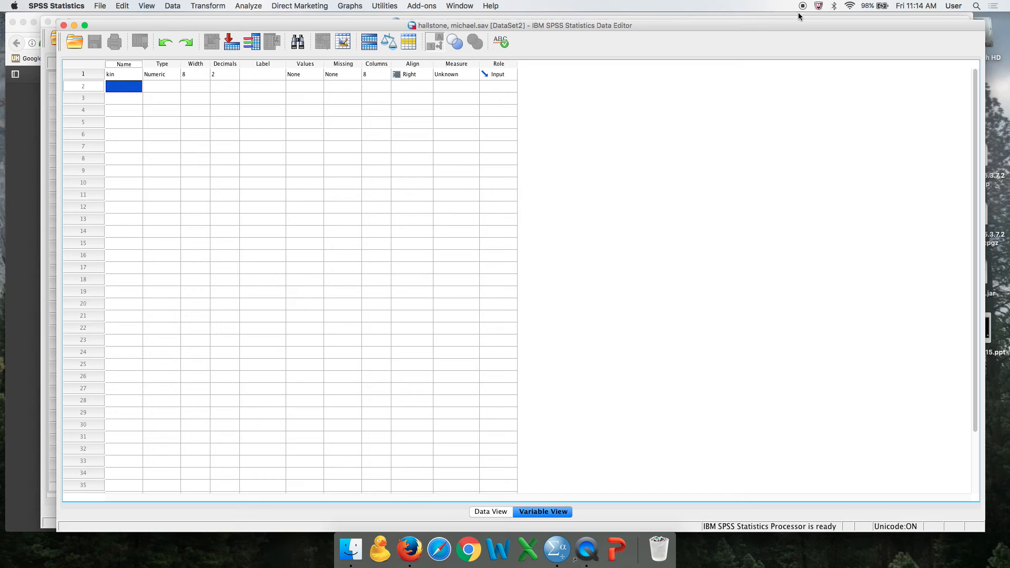
{"action": "mouse_move", "coordinate": [686, 51]}
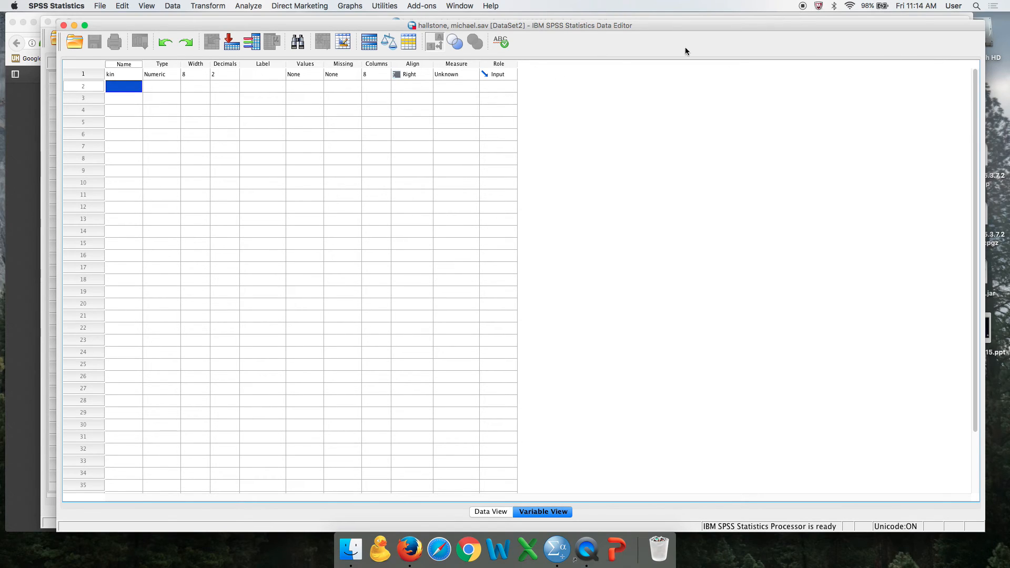
{"action": "mouse_move", "coordinate": [439, 549]}
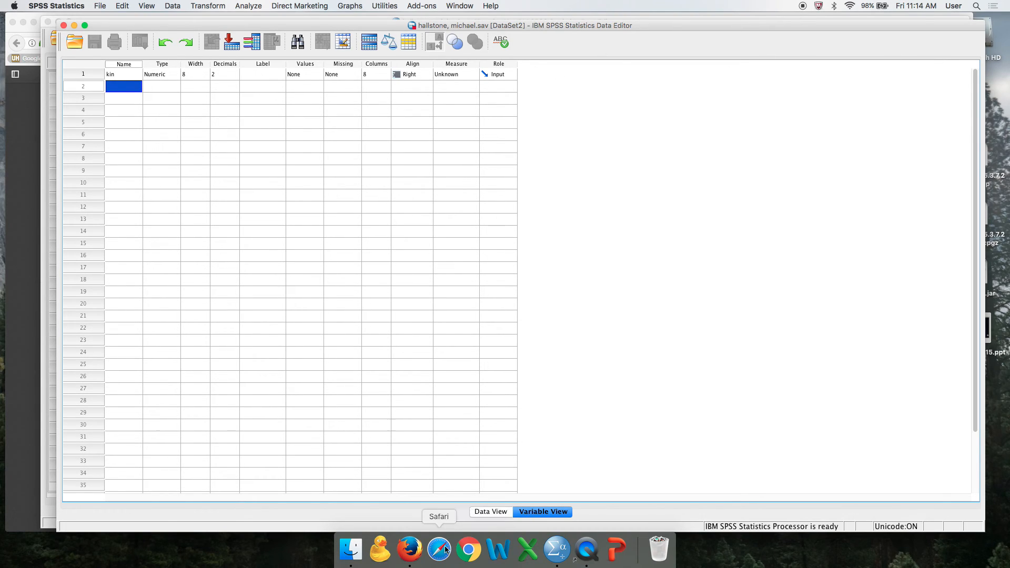